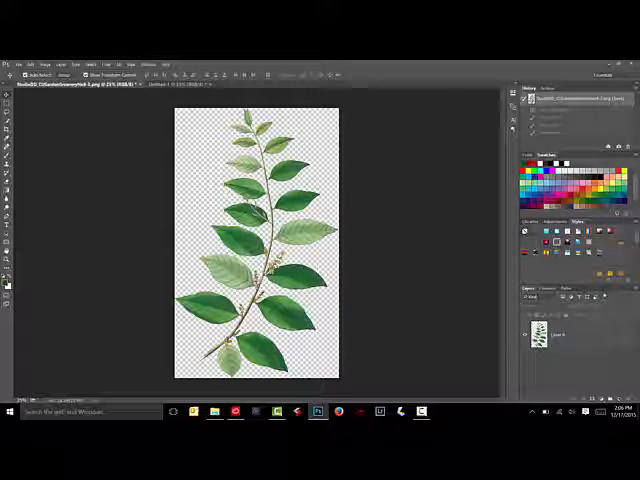
Step: Desaturate the leaf branch to grayscale with Hue/Saturation at Saturation -100
key(ctrl+u)
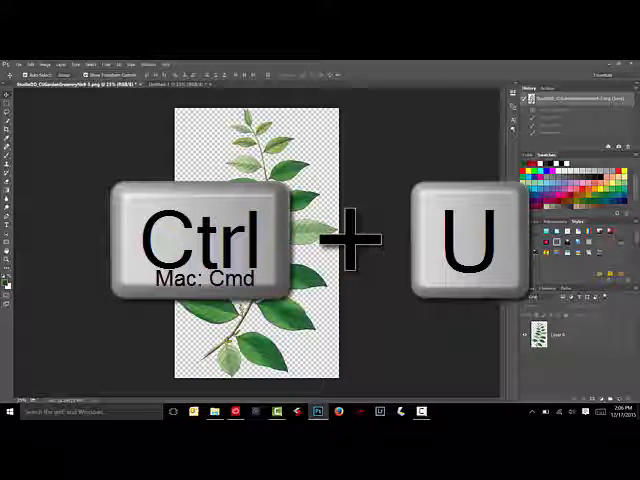
key(ctrl+u)
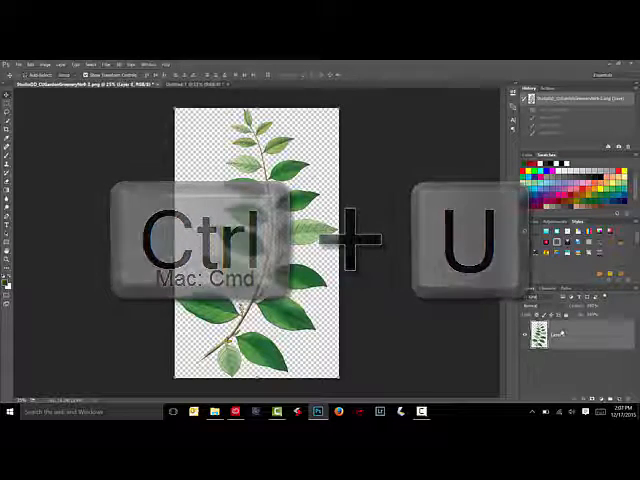
key(ctrl+u)
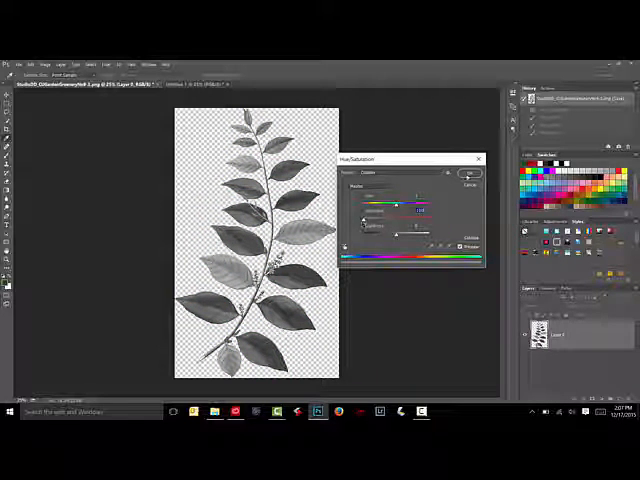
Step: Commit the desaturation so the grayscale branch is ready for a brush preset
click(470, 174)
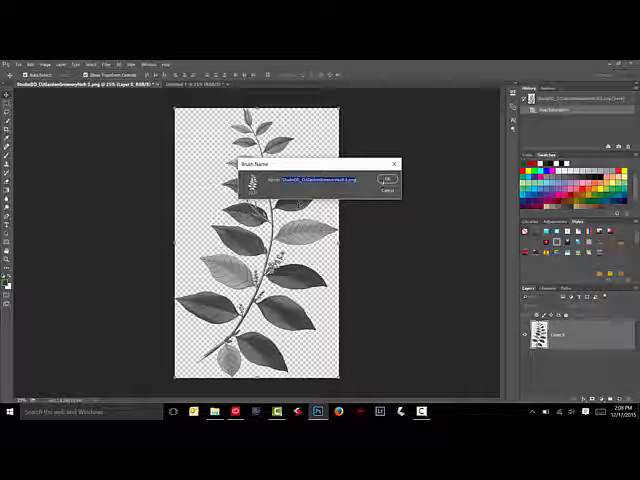
click(386, 178)
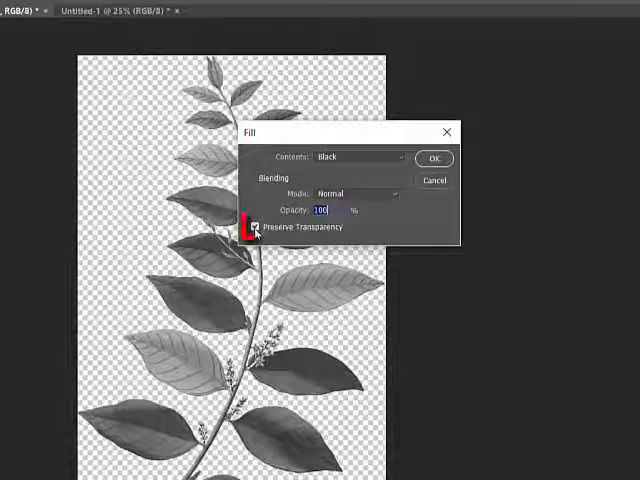
Step: Fill the branch solid black with Preserve Transparency on, making a silhouette
click(256, 228)
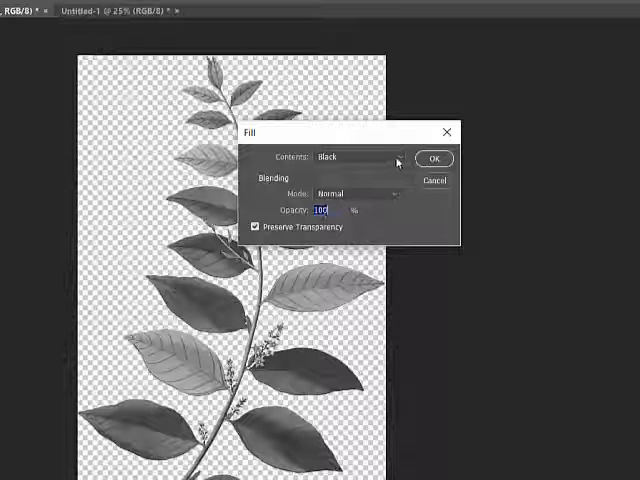
click(358, 156)
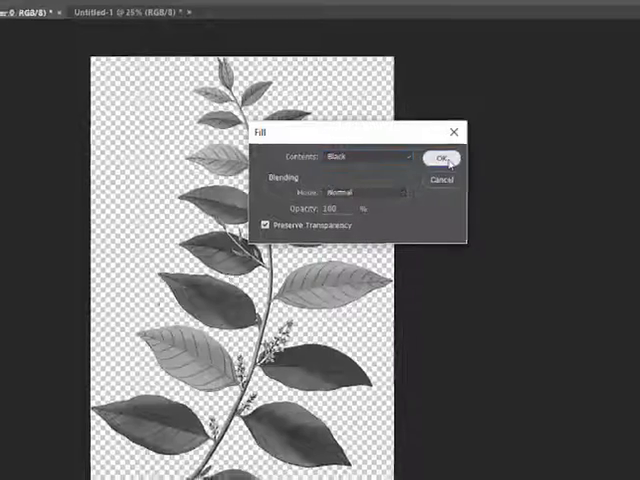
click(440, 160)
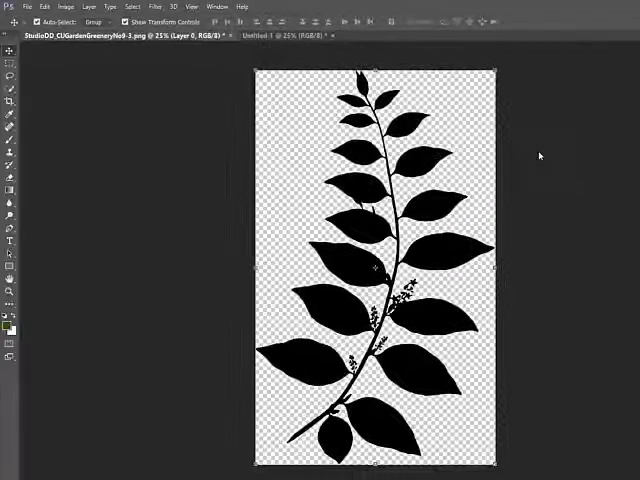
Step: Define a second brush preset from the black silhouette and confirm its name
click(28, 6)
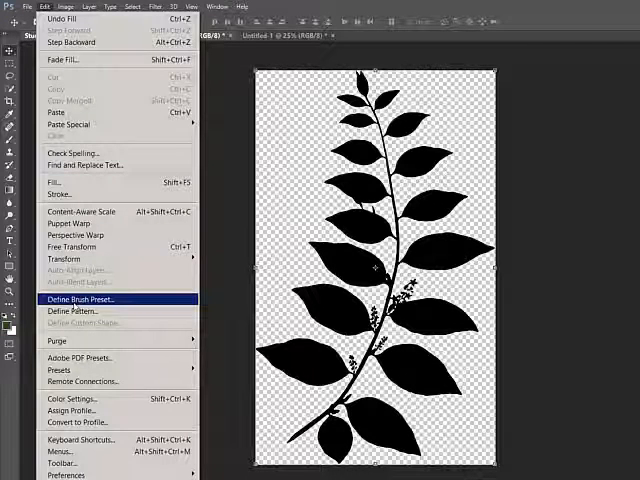
click(80, 300)
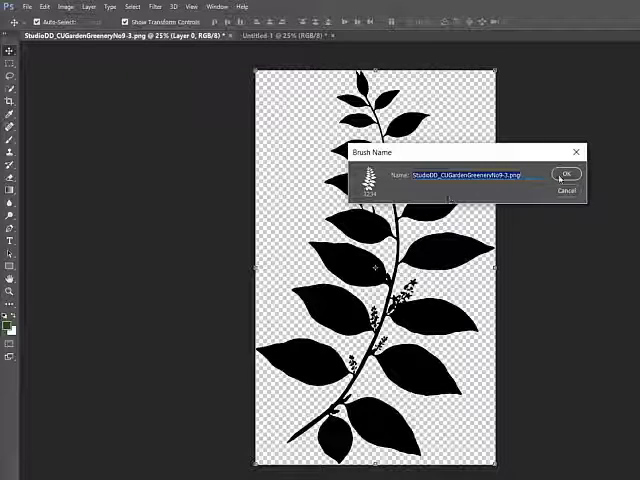
click(566, 174)
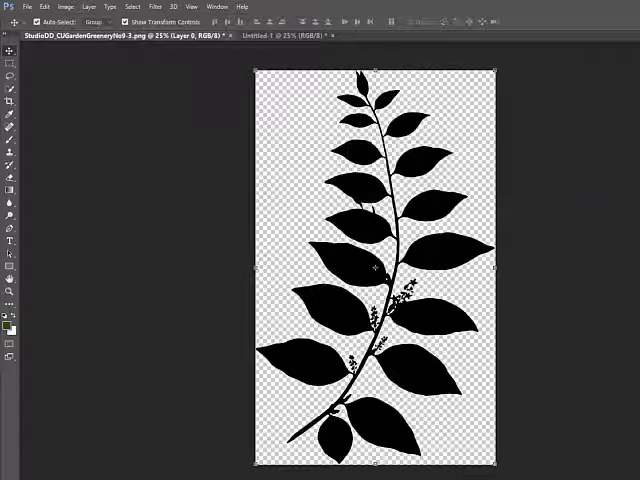